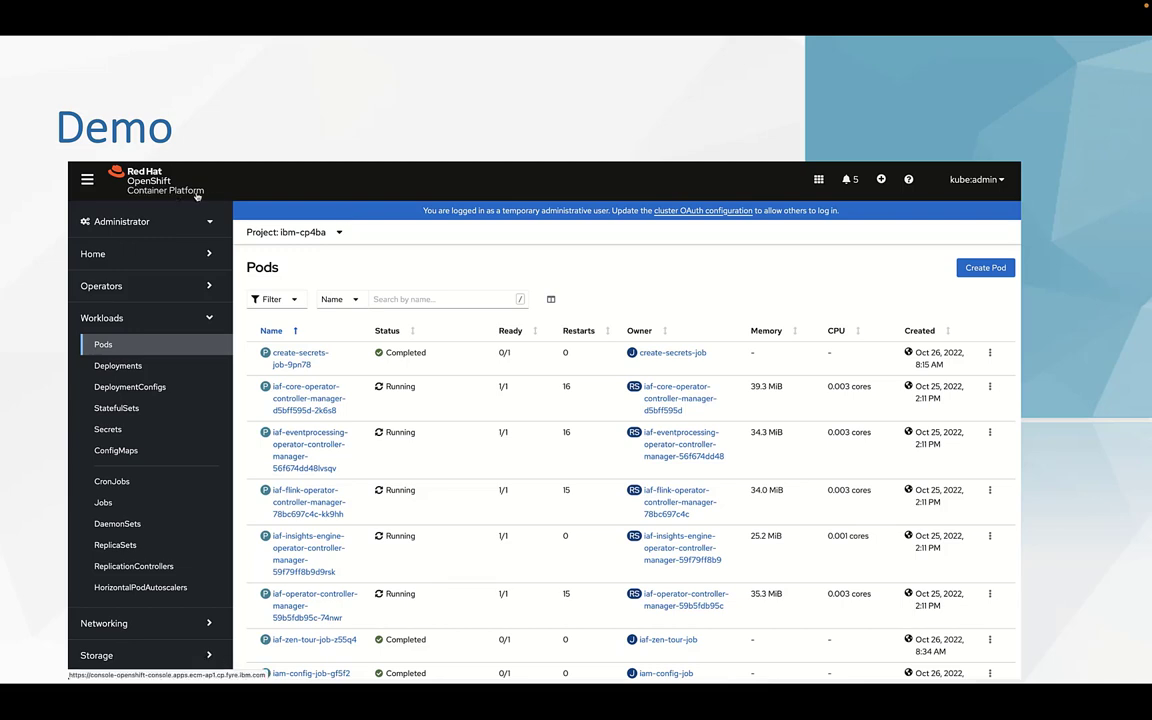
{"action": "mouse_move", "coordinate": [112, 348]}
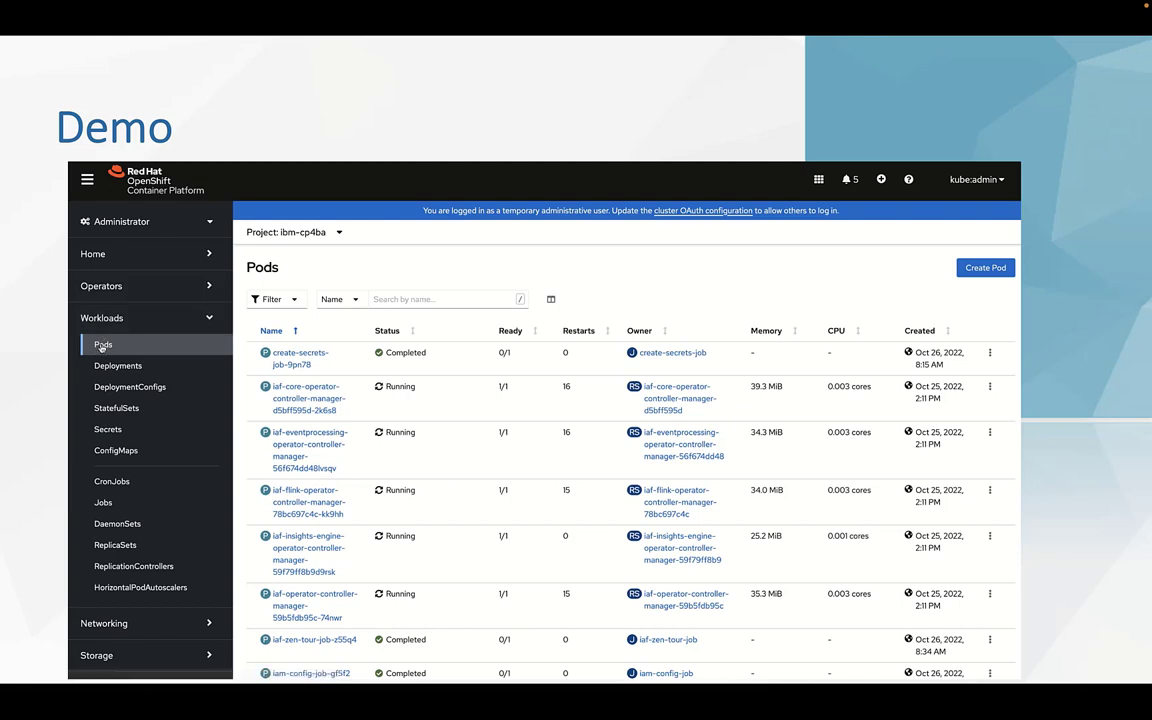
Filter the ibm-cp4ba pod list by name to 'cpe-depl', leaving the four cpe-deploy pods.
{"action": "type", "text": "c"}
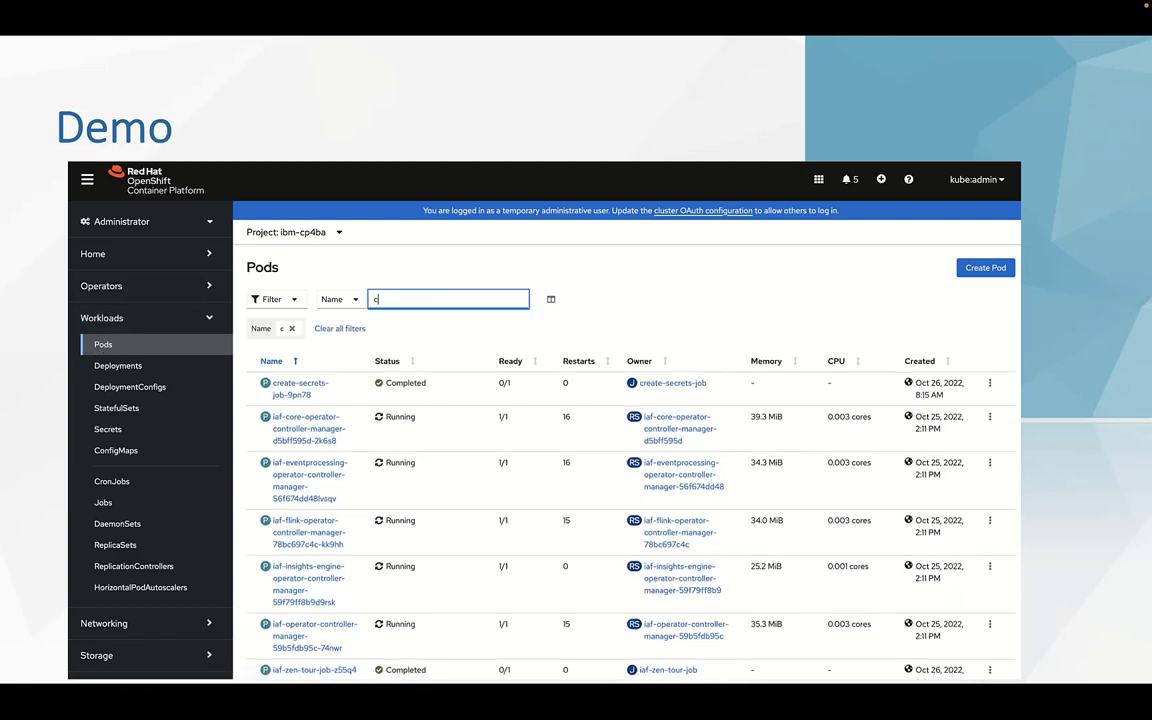
{"action": "type", "text": "pe-deply"}
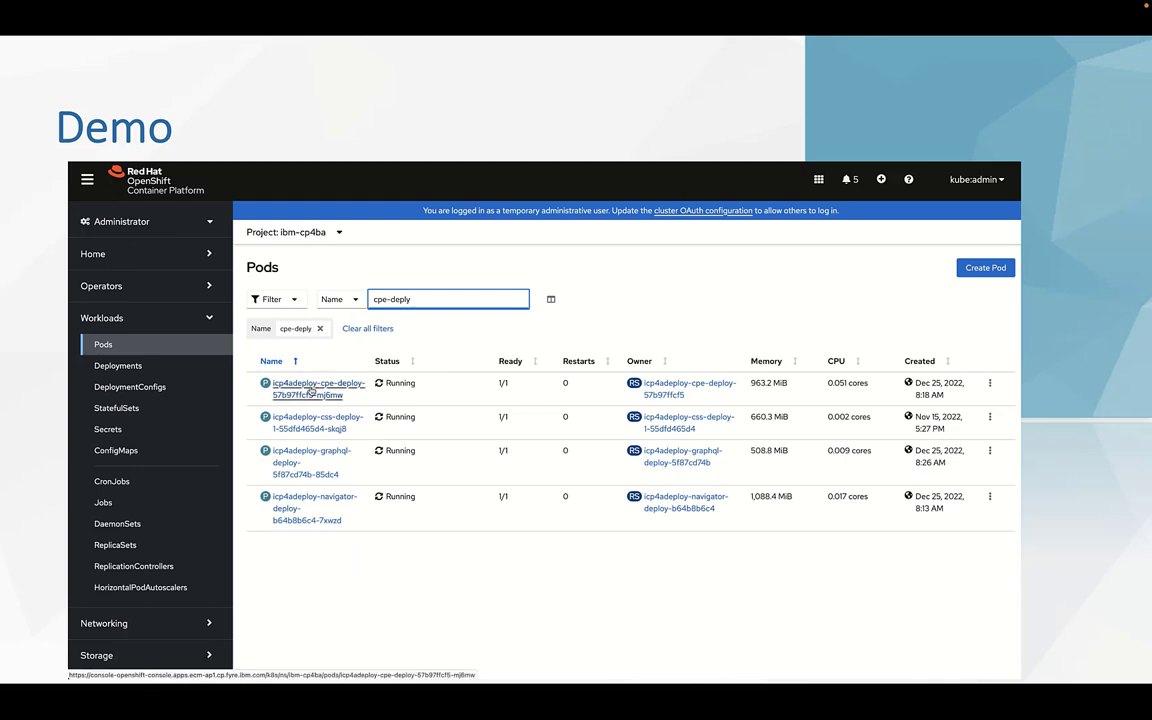
In the icp4adeploy-cpe-deploy pod's YAML, find the file-stor volume mount and select its /opt/ibm/asa mountPath.
{"action": "left_click", "coordinate": [310, 388]}
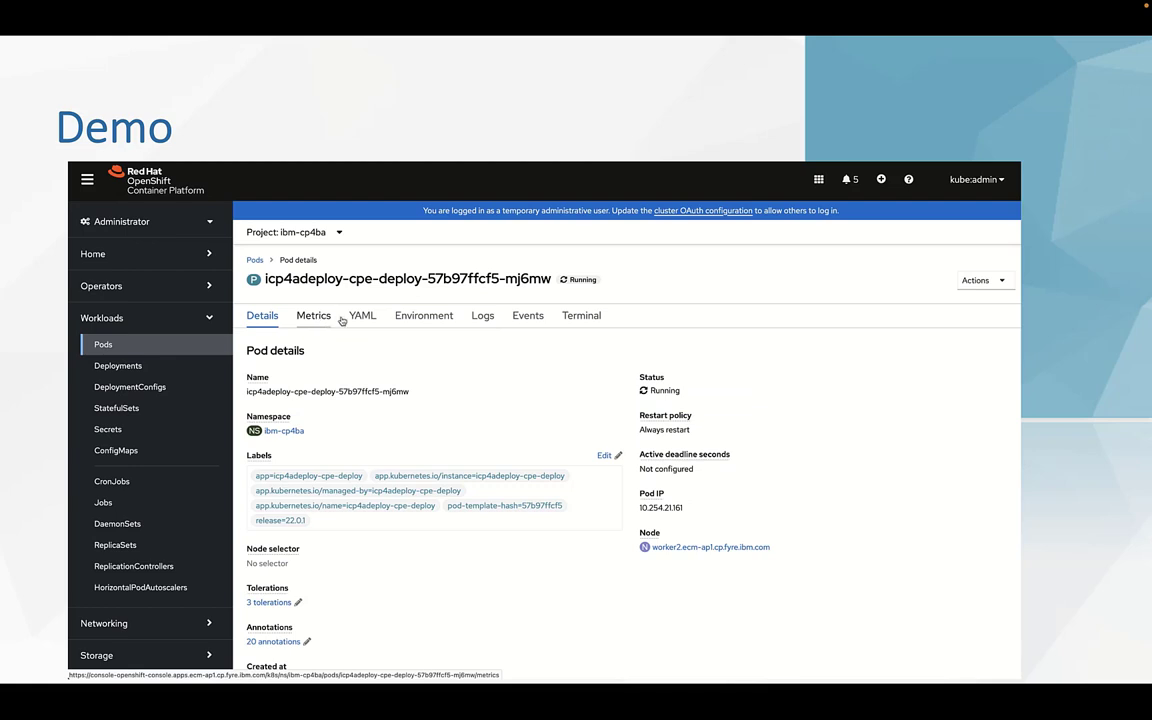
{"action": "left_click", "coordinate": [362, 316]}
{"action": "type", "text": "file-store"}
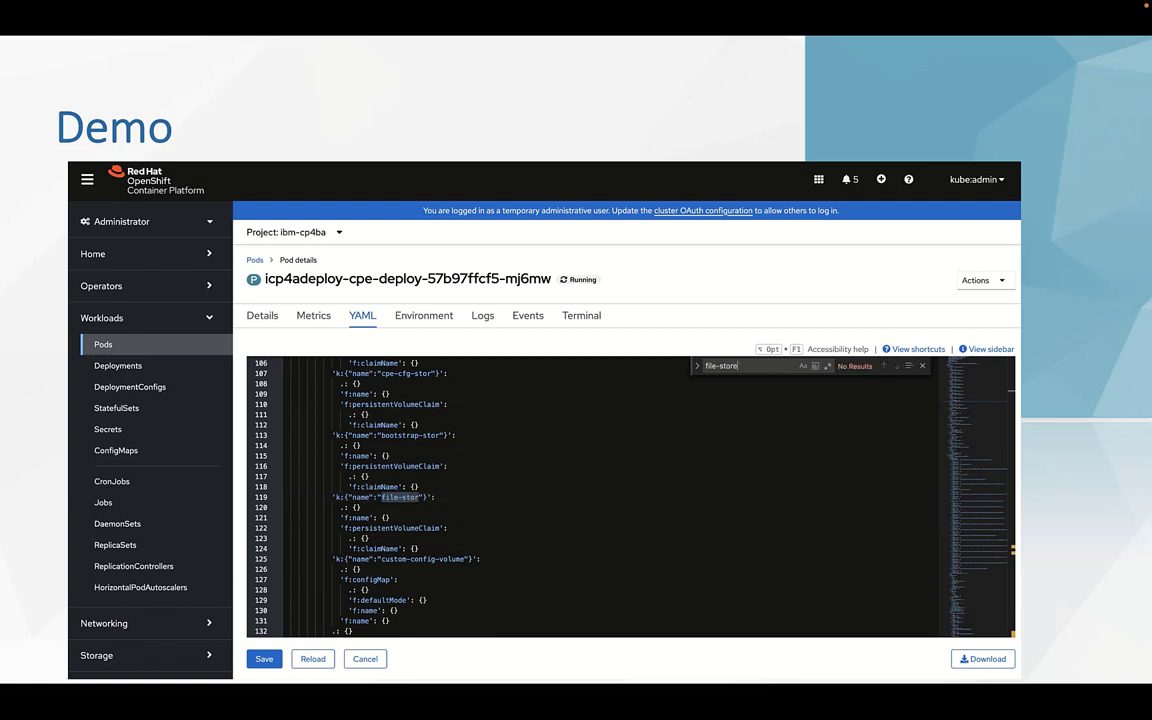
{"action": "left_click", "coordinate": [896, 364]}
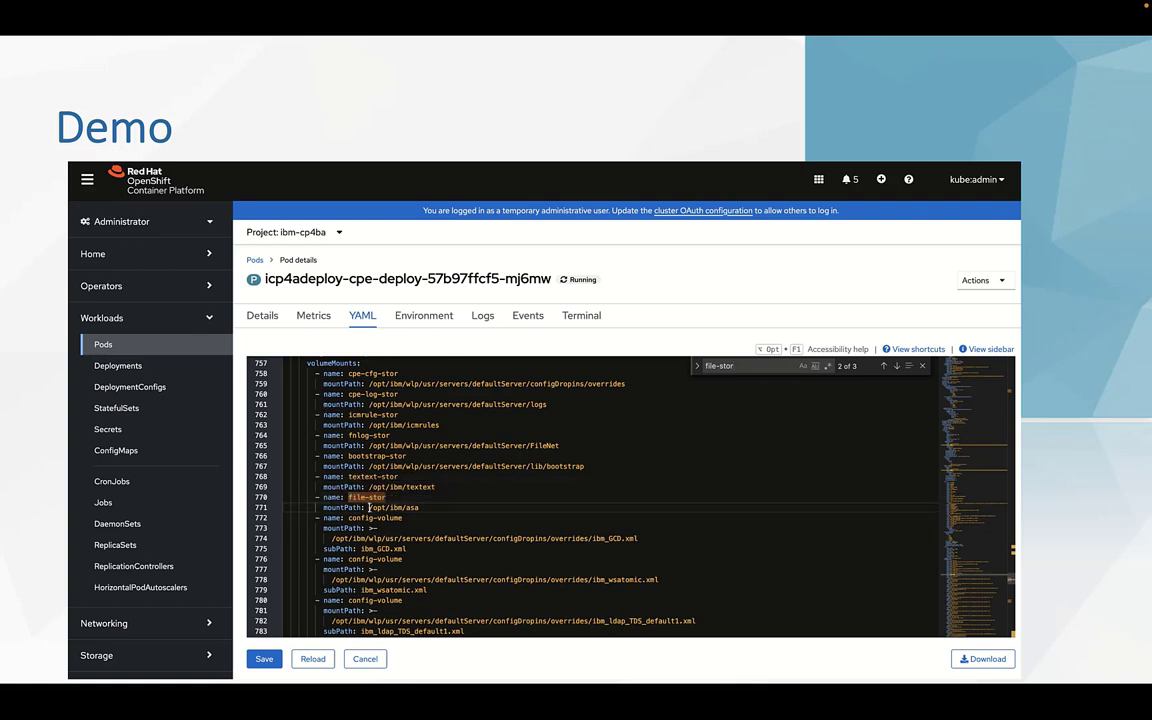
{"action": "double_click", "coordinate": [390, 508]}
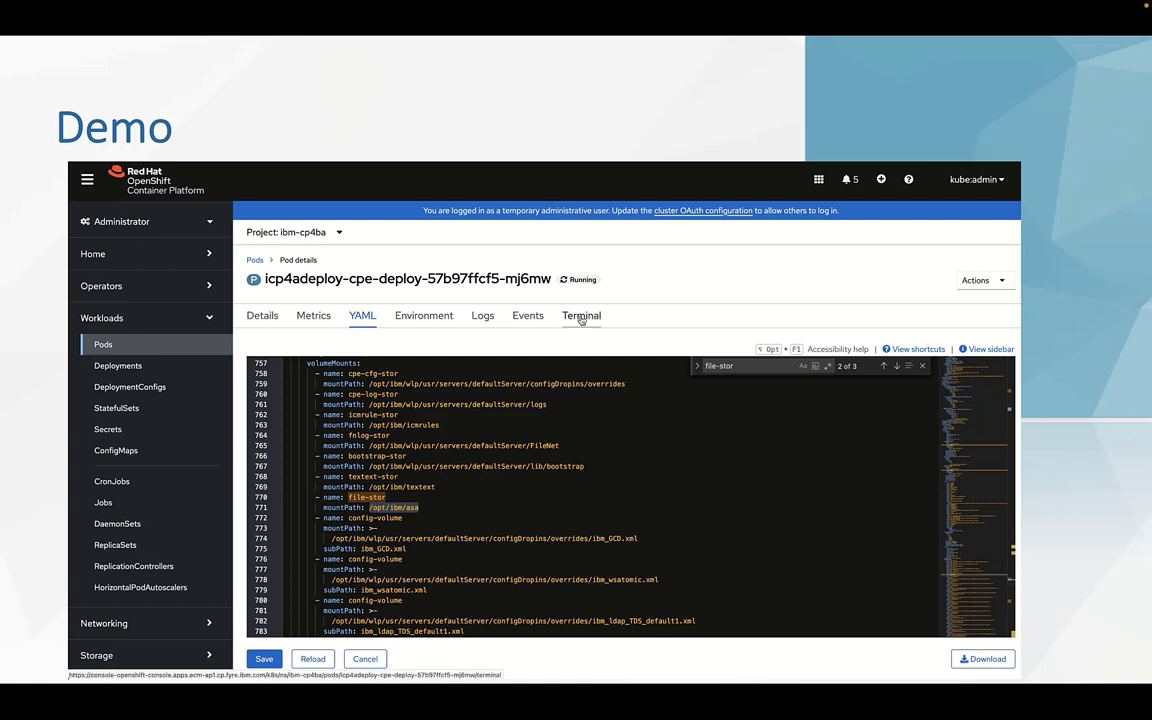
In the pod terminal, list /opt/ibm/asa/weib showing FS1–FS6 and end in /opt/ibm/asa/weib/FS1.
{"action": "left_click", "coordinate": [580, 316]}
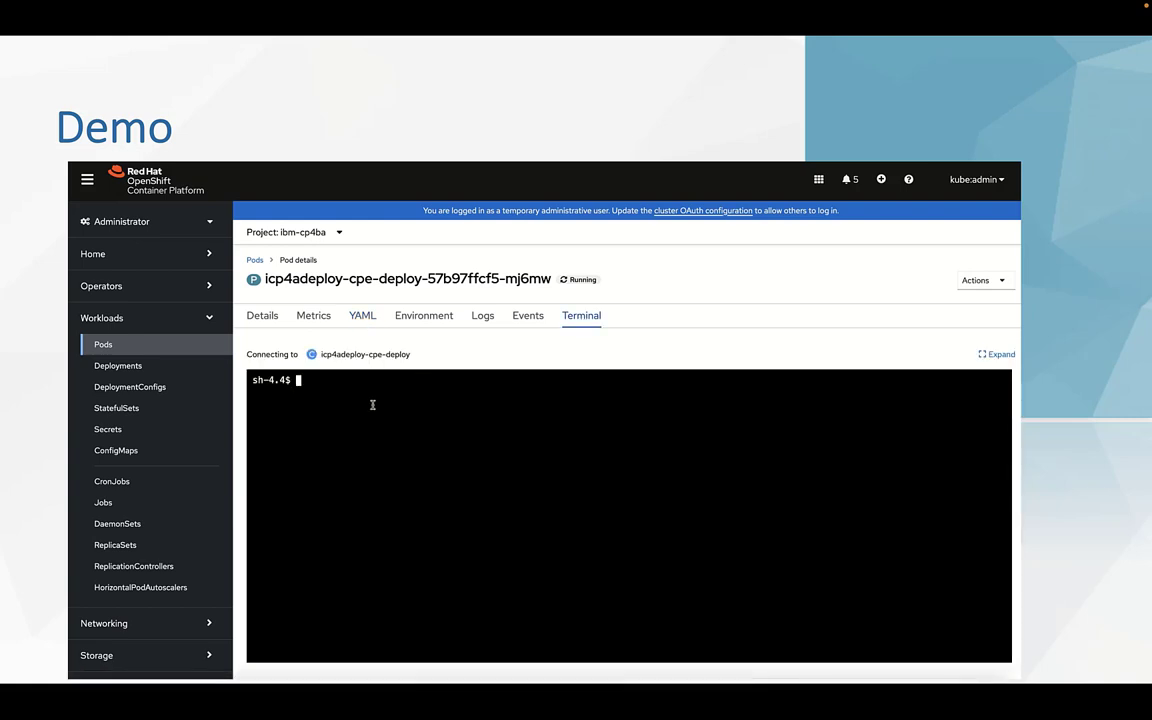
{"action": "type", "text": "pwd"}
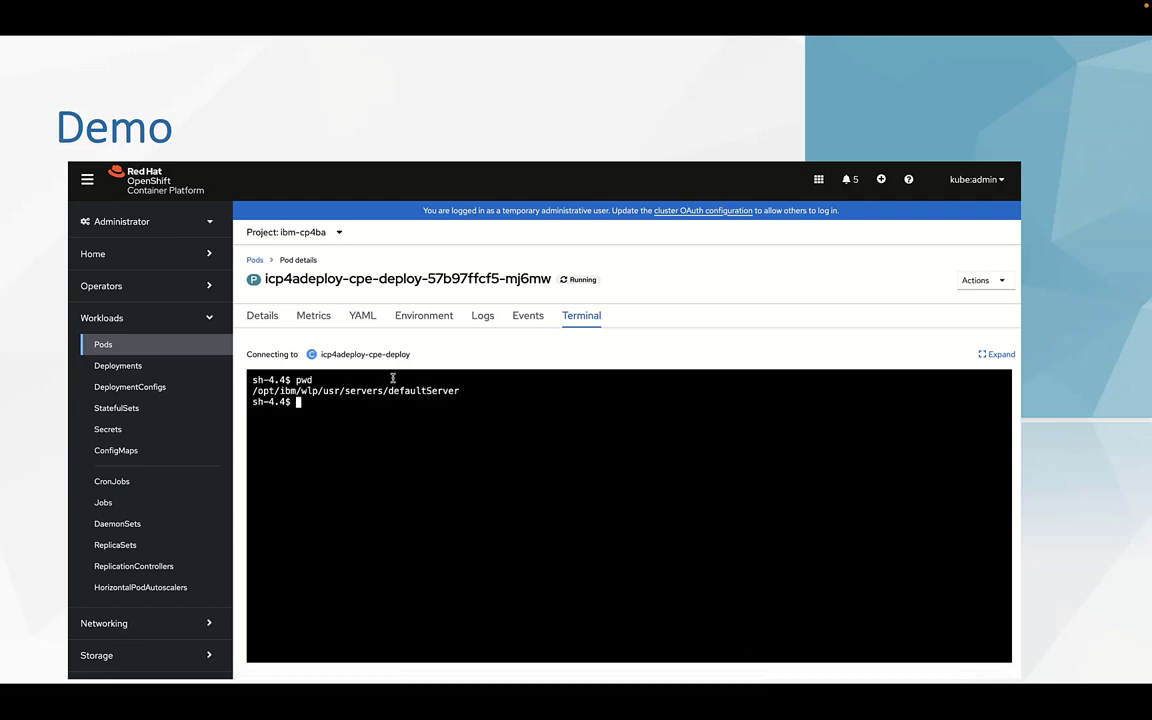
{"action": "type", "text": "cd /opt/ibm/asa"}
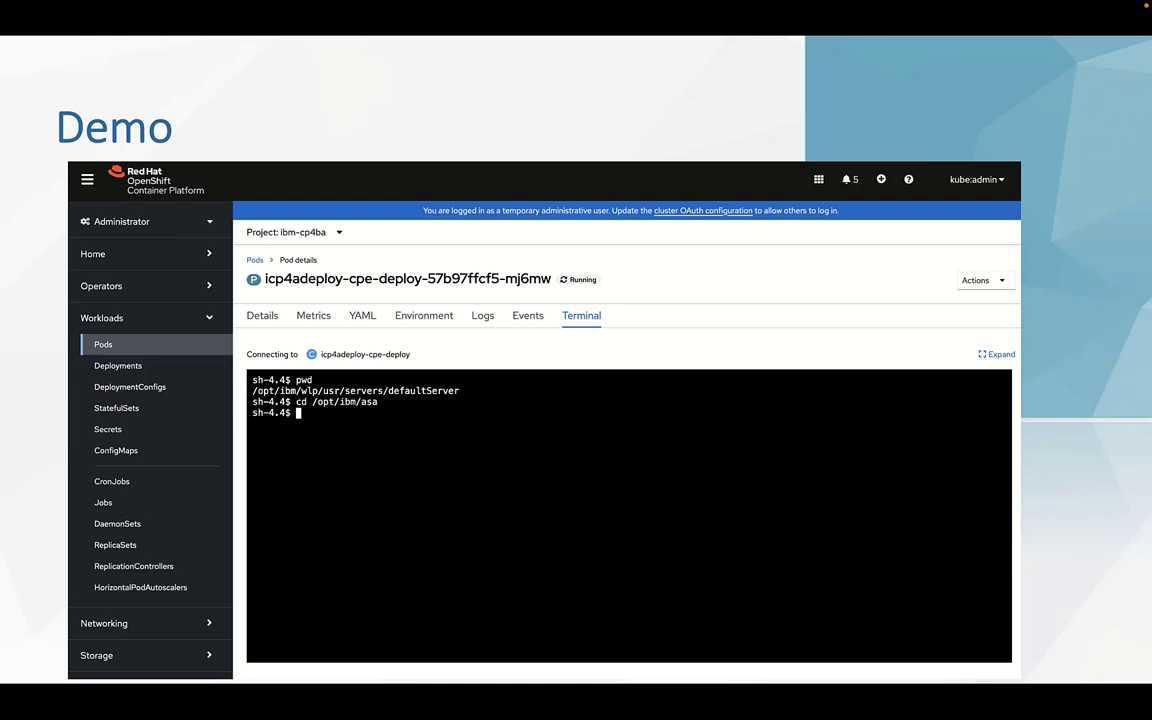
{"action": "type", "text": "ls -a"}
{"action": "type", "text": "cd weib"}
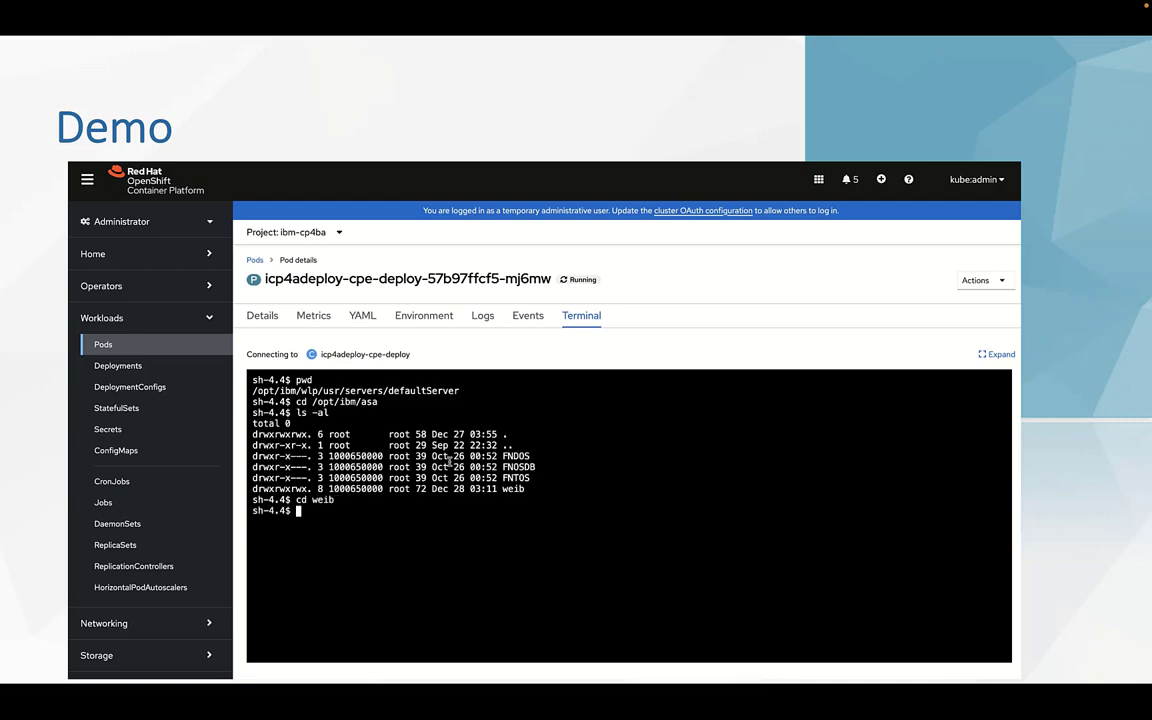
{"action": "type", "text": "ls -al"}
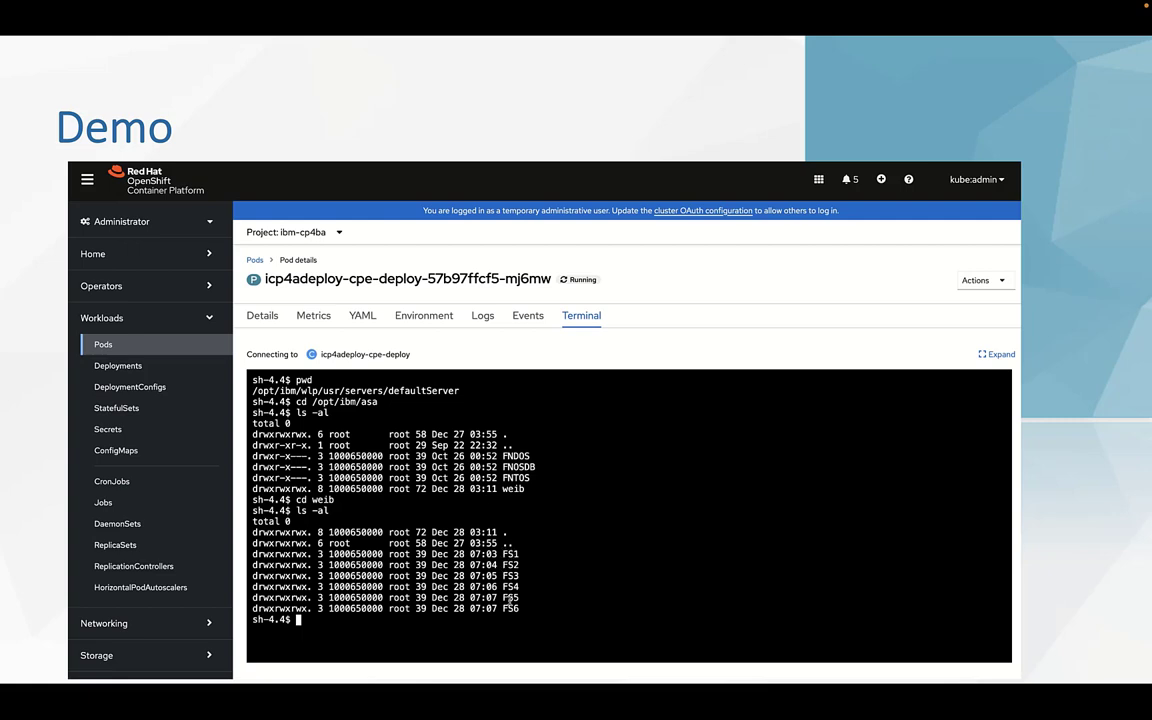
{"action": "type", "text": "cd FS1"}
{"action": "type", "text": "pwd"}
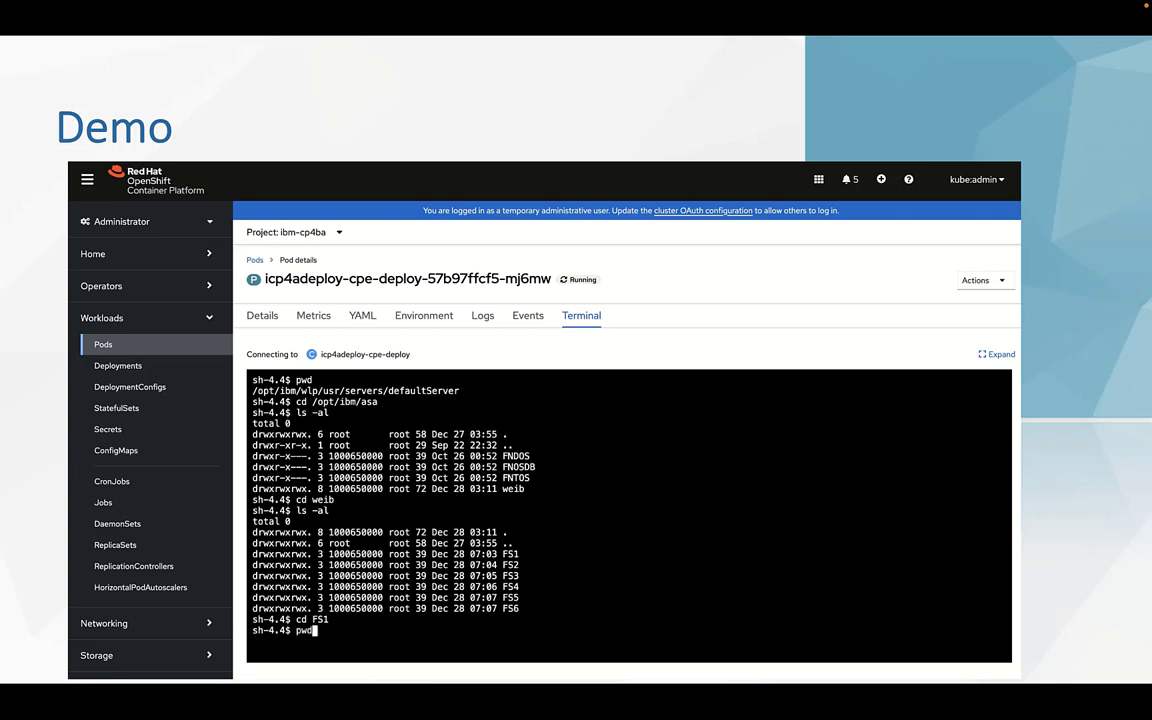
{"action": "key", "text": "Return"}
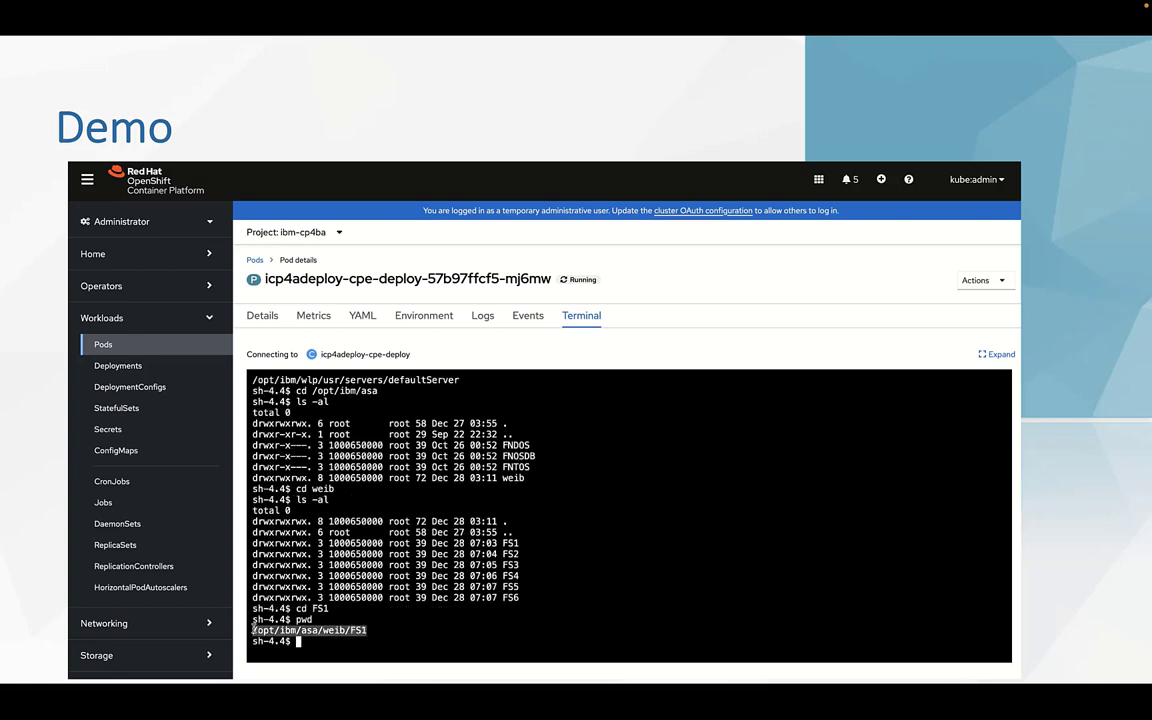
{"action": "mouse_move", "coordinate": [664, 180]}
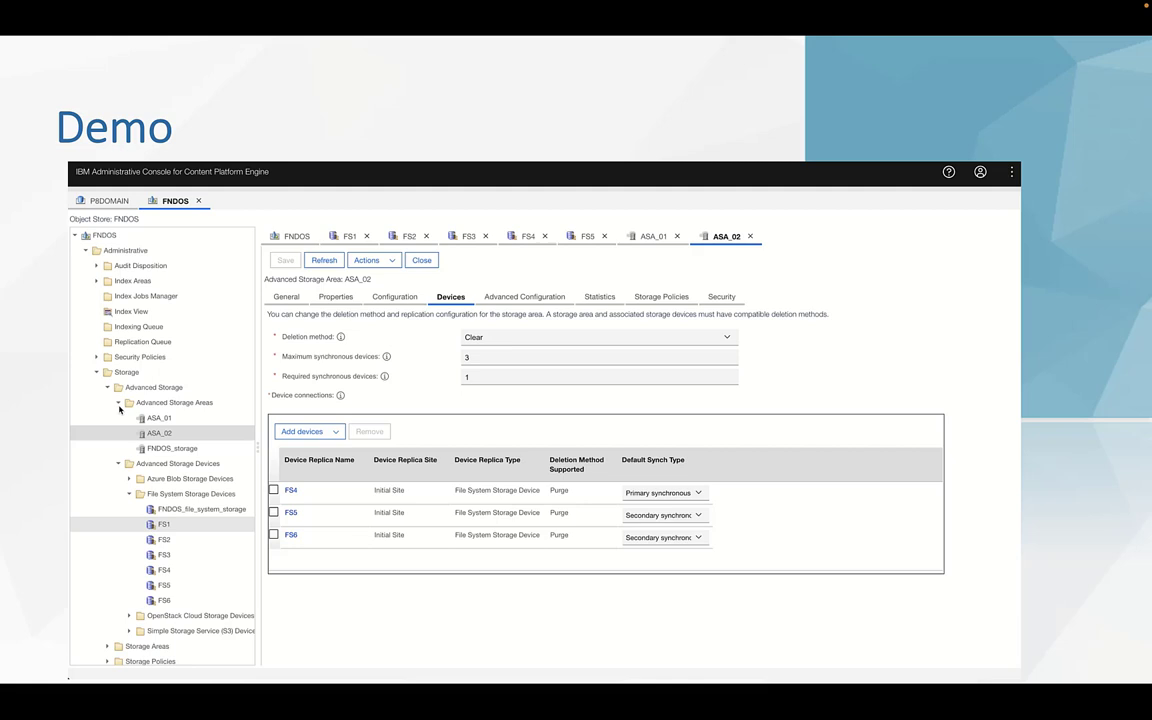
Review storage devices FS4, FS5 and FS6, refreshing FS6 and showing its root directory /opt/ibm/asa/weib/FS6.
{"action": "left_click", "coordinate": [350, 236]}
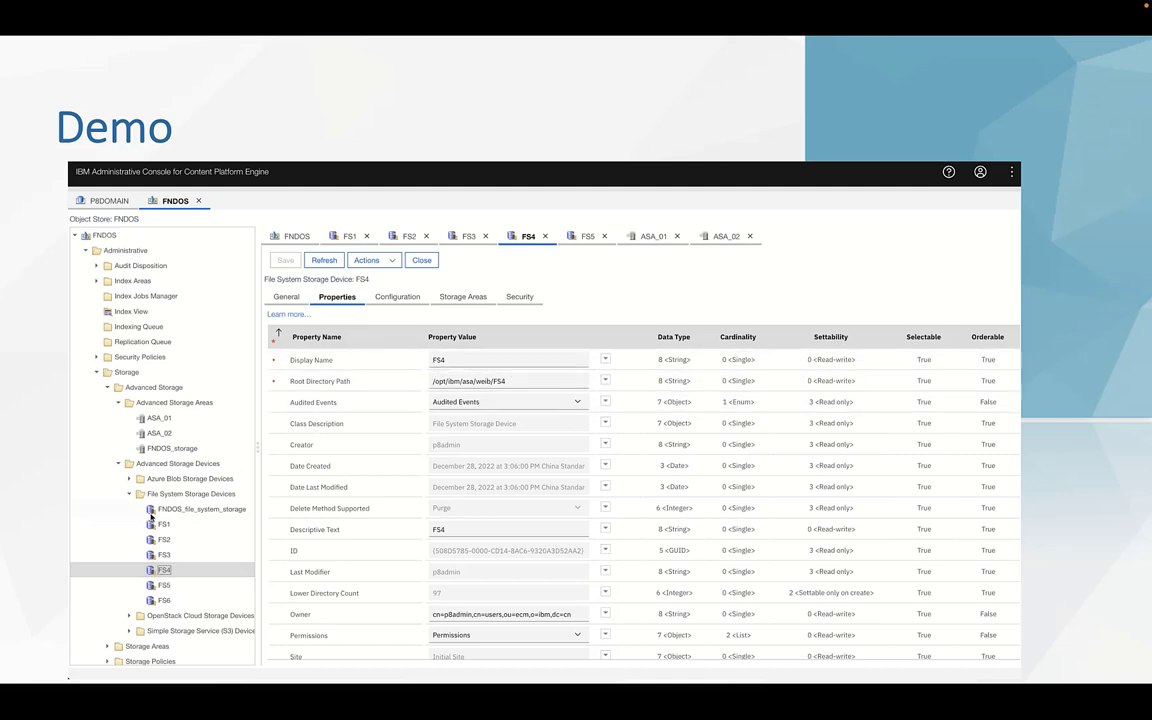
{"action": "left_click", "coordinate": [588, 236]}
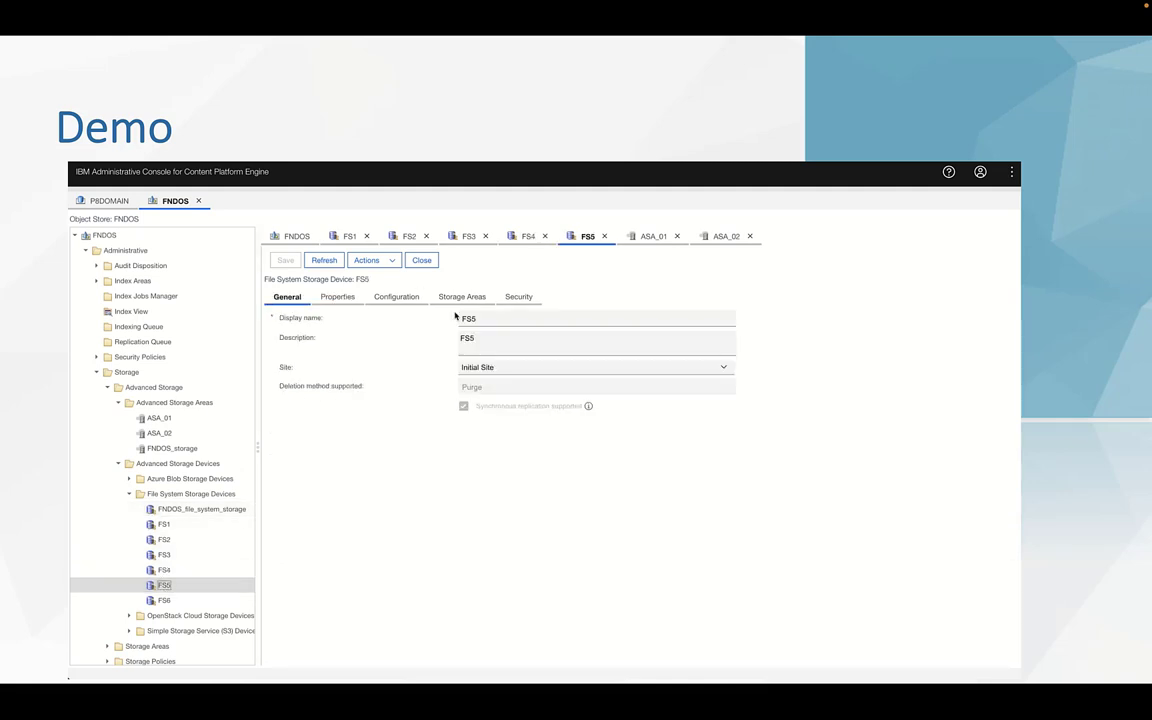
{"action": "left_click", "coordinate": [336, 296]}
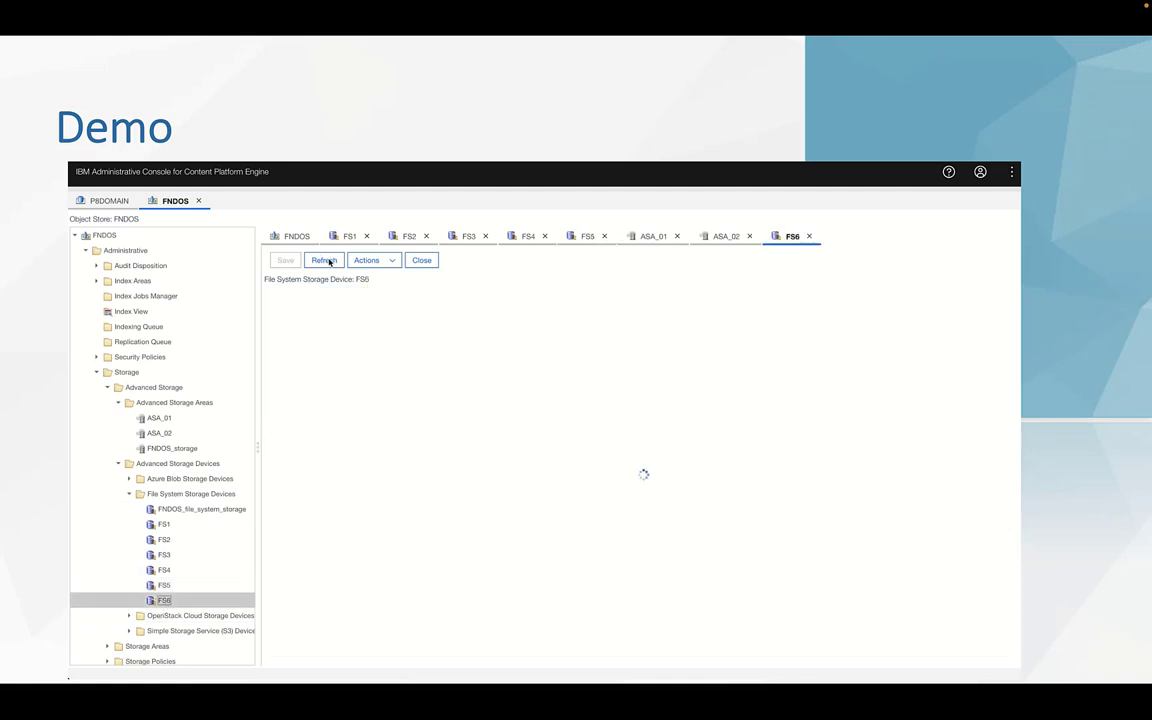
{"action": "mouse_move", "coordinate": [336, 272]}
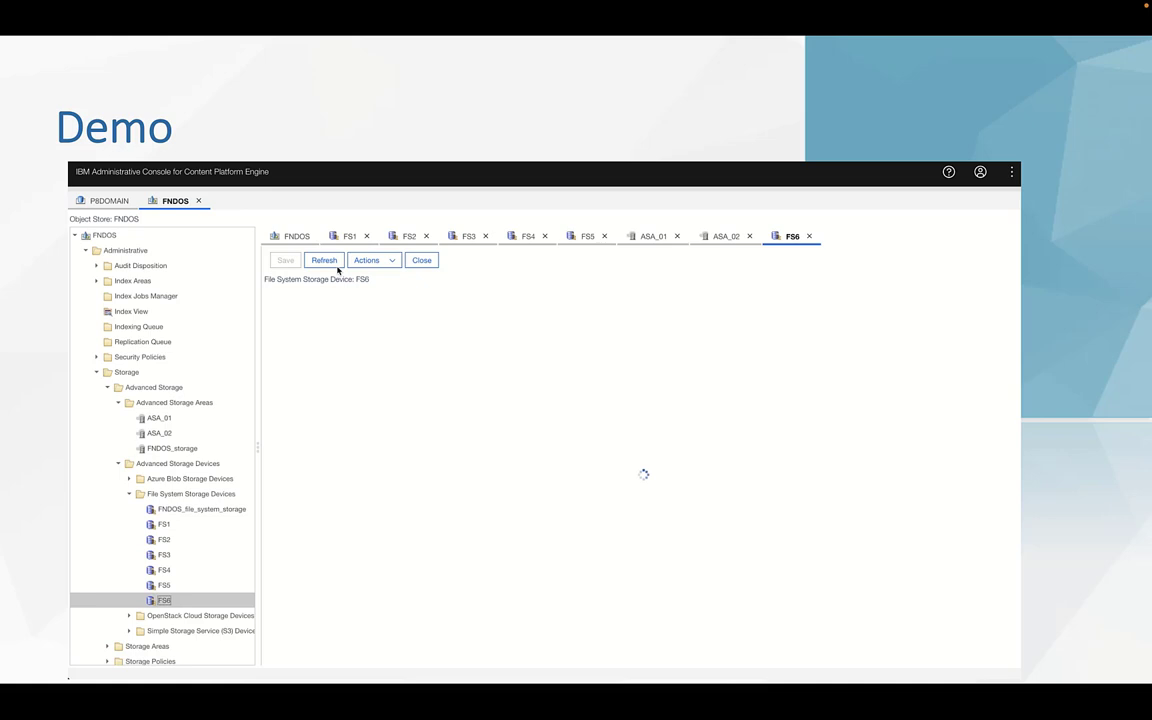
{"action": "left_click", "coordinate": [324, 260]}
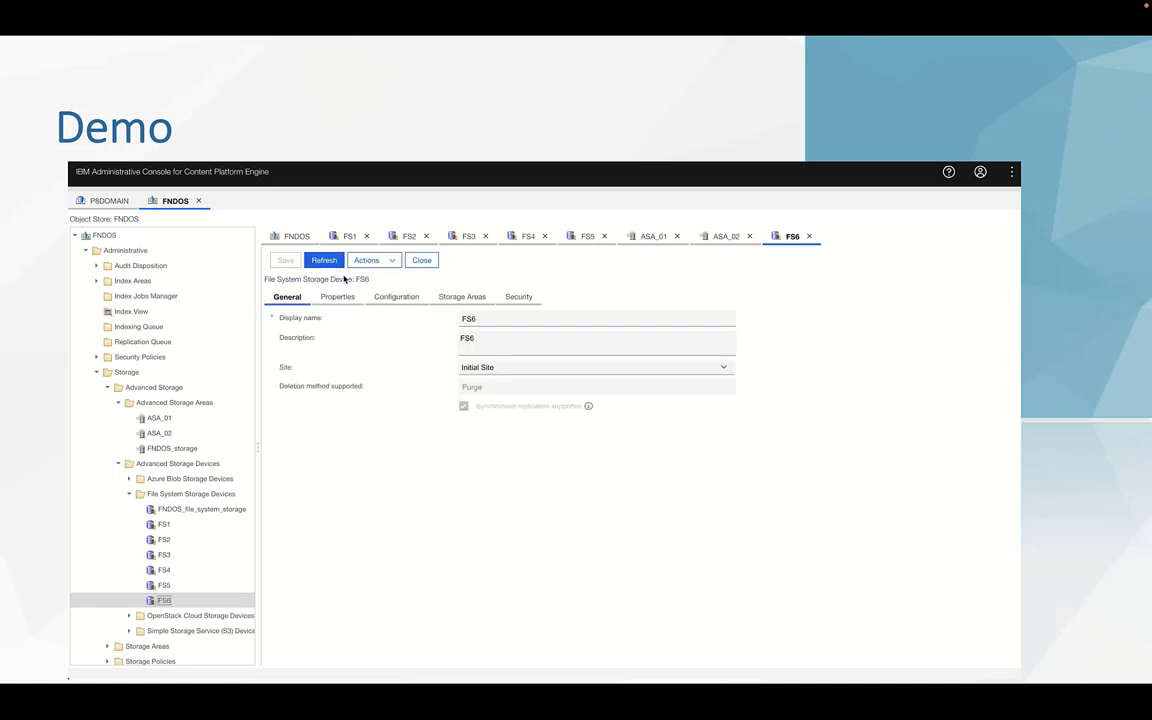
{"action": "left_click", "coordinate": [336, 296]}
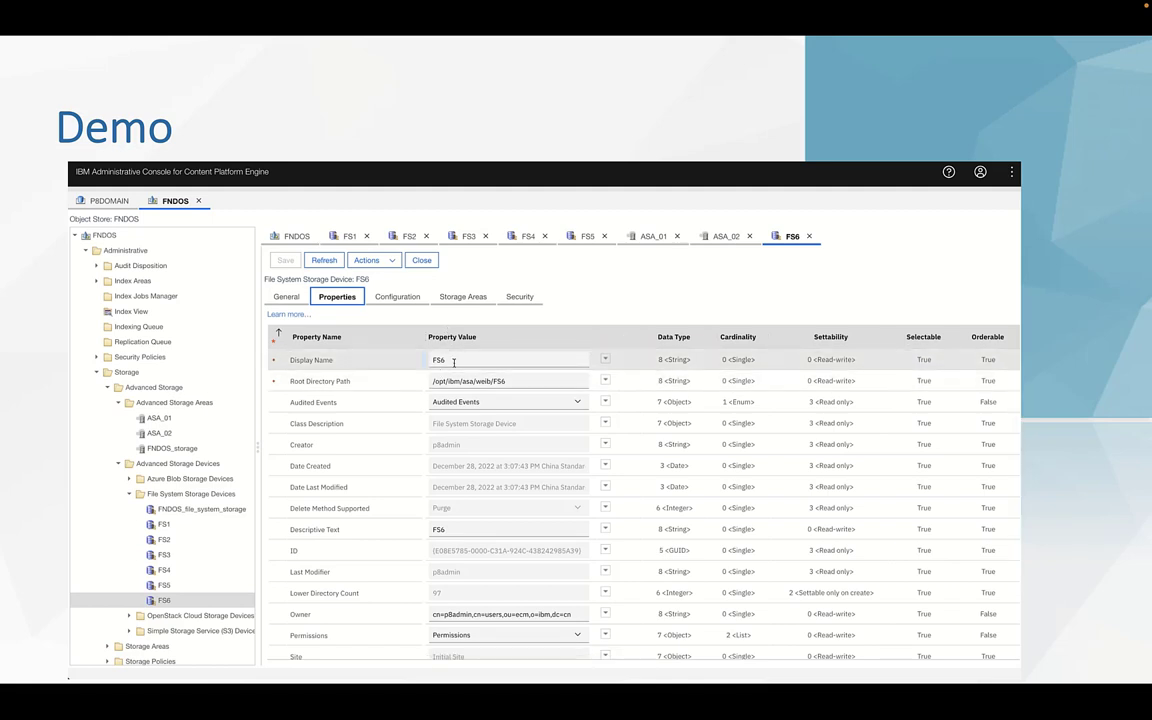
Return to ASA_02's Devices page listing FS4 primary with FS5 and FS6 as secondary replicas.
{"action": "left_click", "coordinate": [504, 380]}
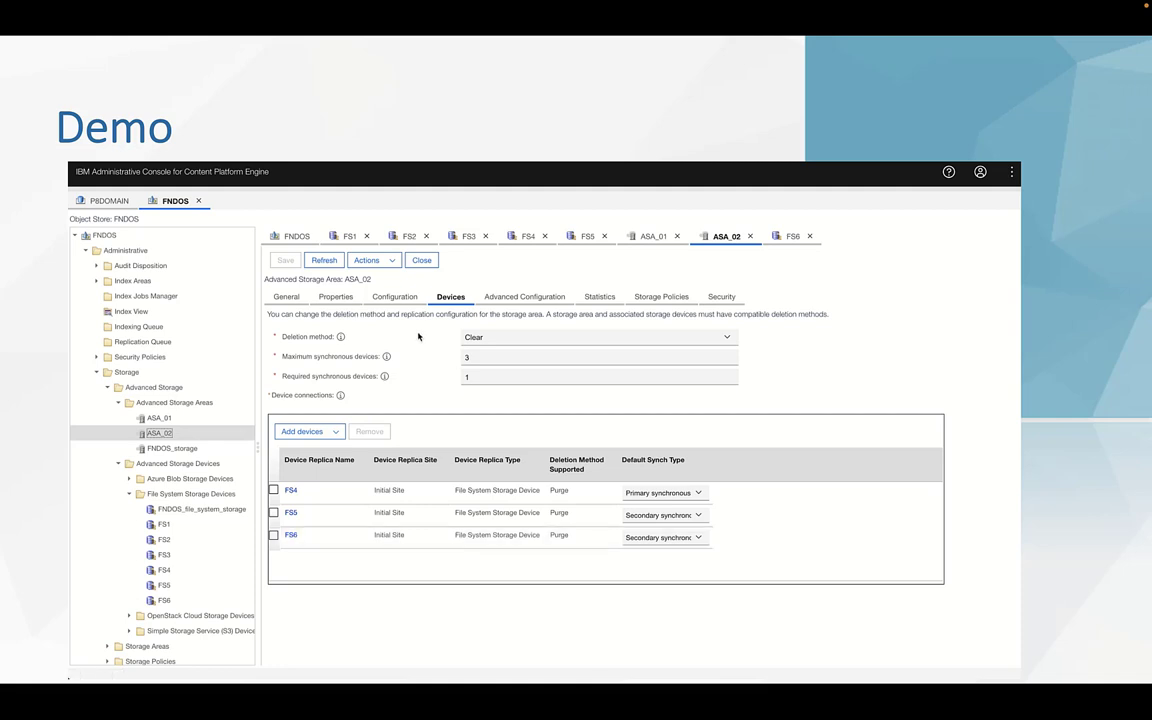
{"action": "mouse_move", "coordinate": [492, 276]}
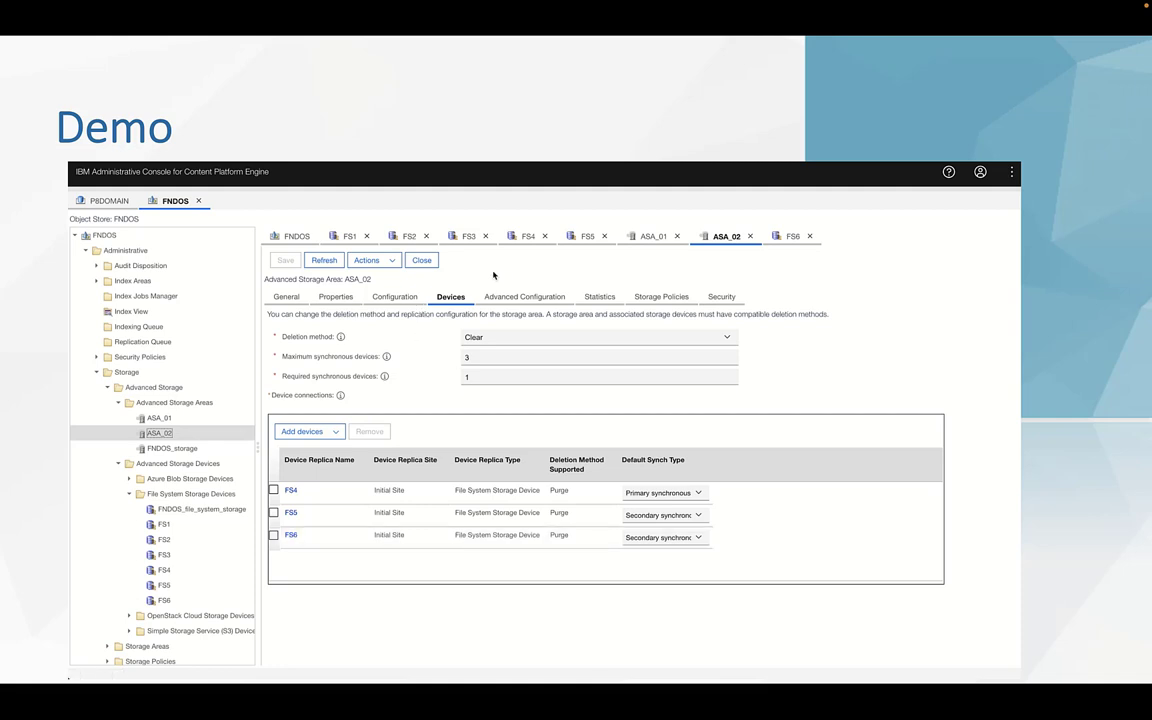